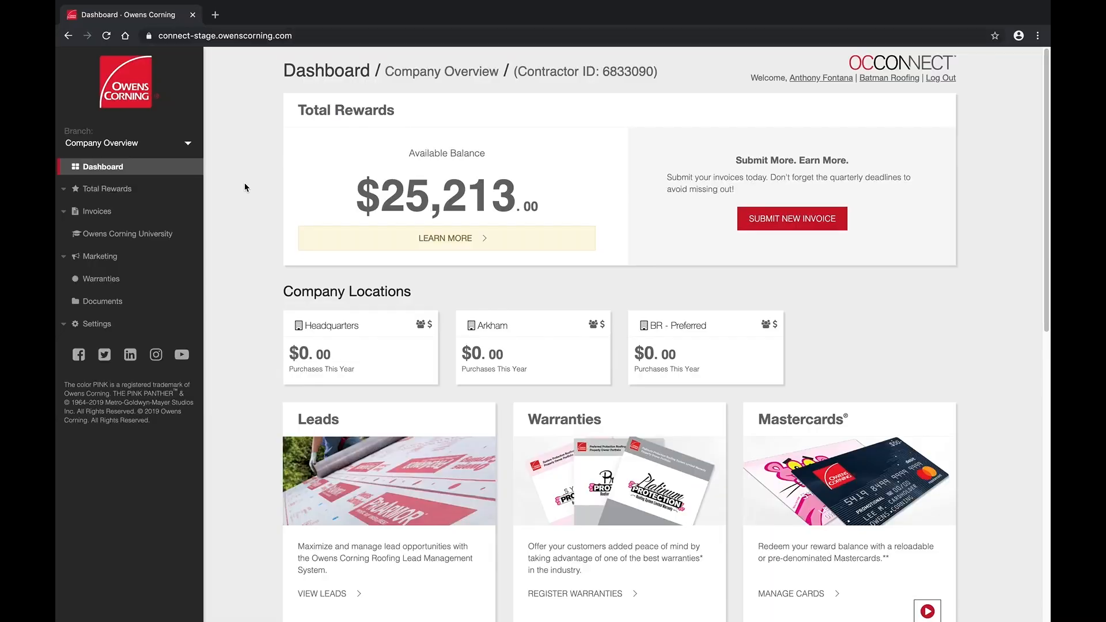
# Go to the Marketing overview from the dashboard sidebar
pyautogui.click(99, 256)
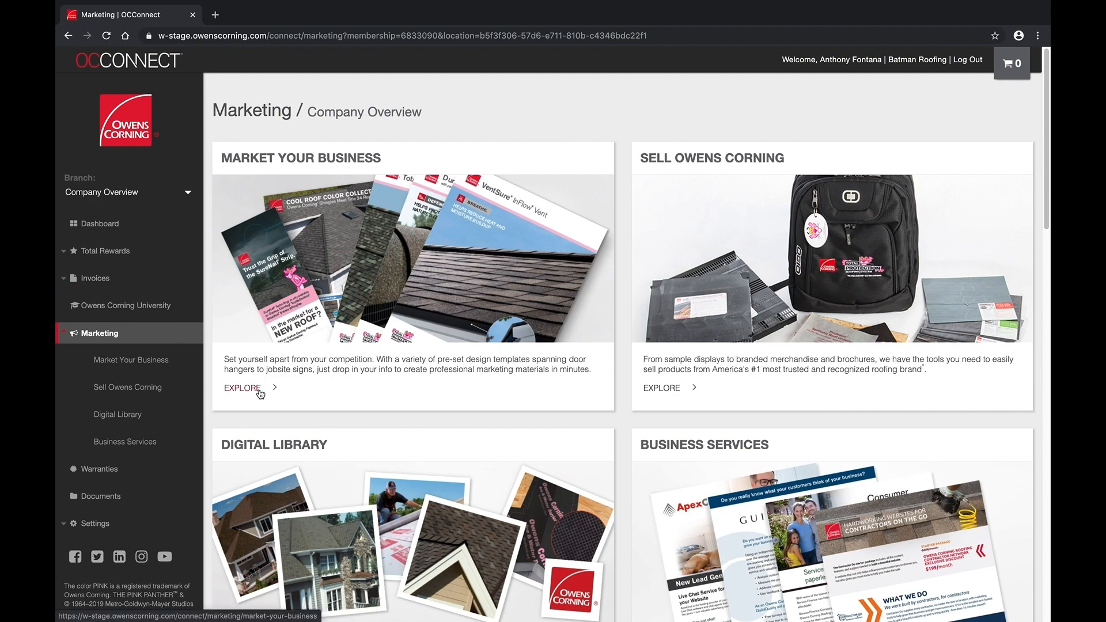
# Browse the Market Your Business templates and view a customizable item
pyautogui.click(241, 389)
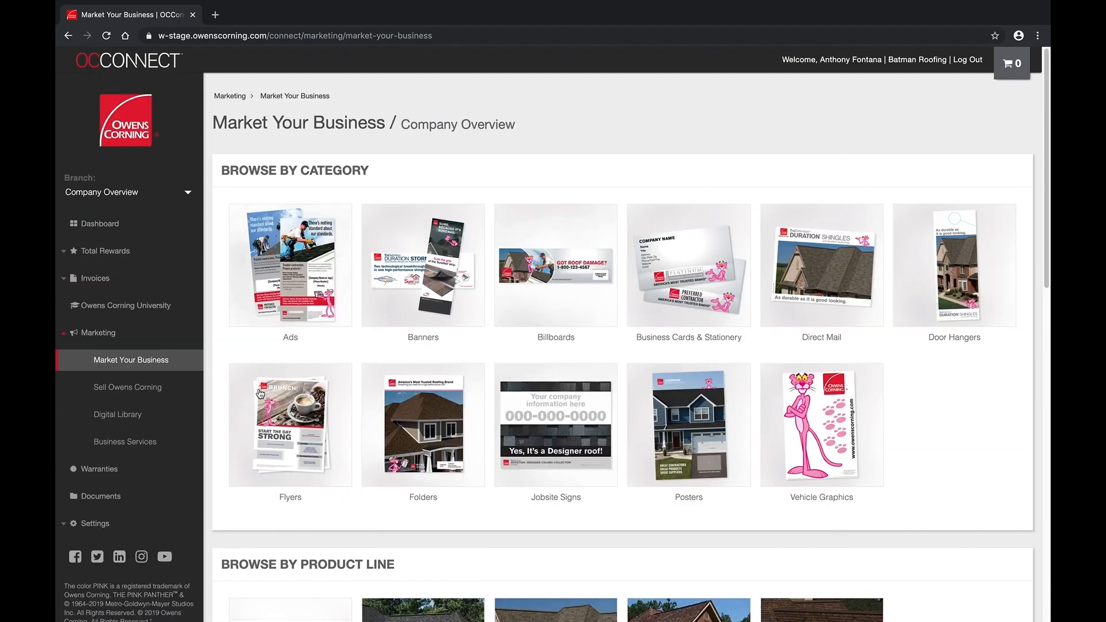
pyautogui.scroll(-3)
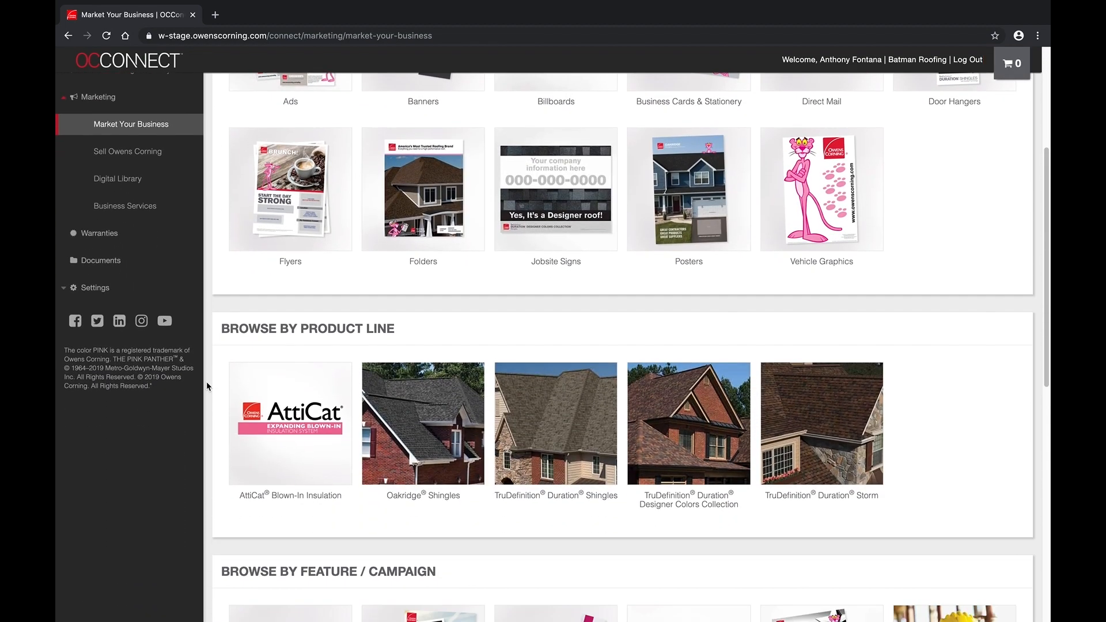
pyautogui.scroll(-3)
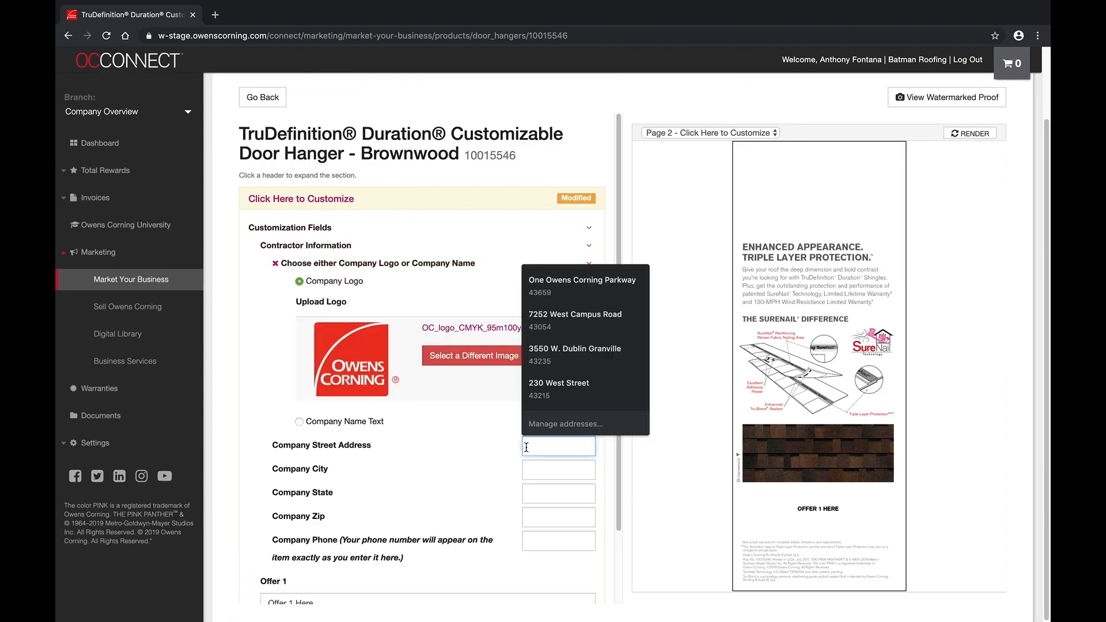
pyautogui.click(581, 279)
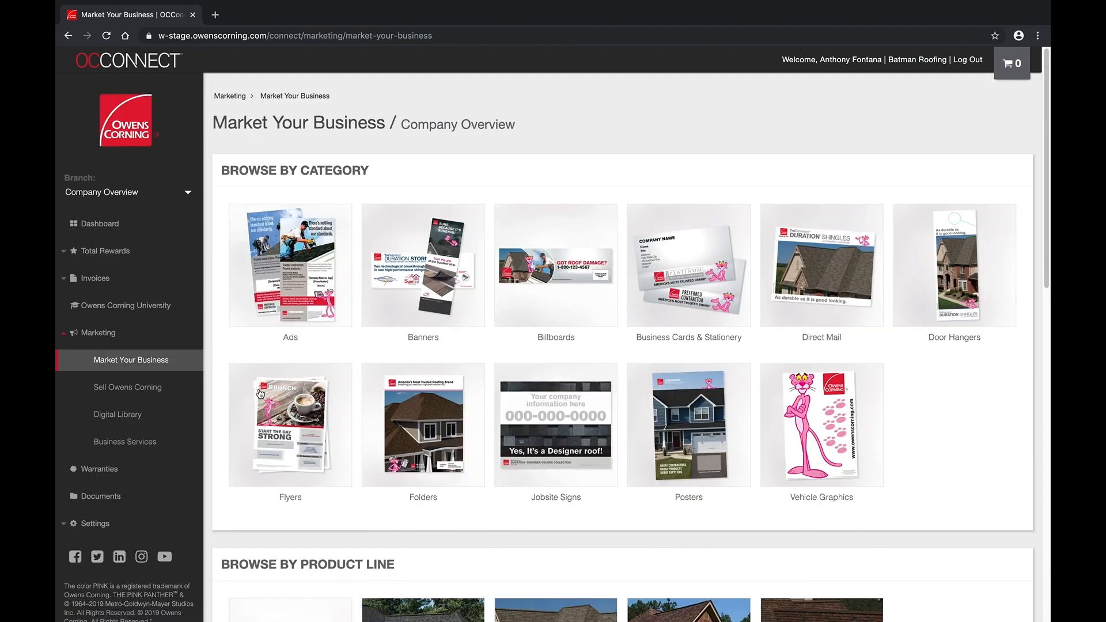
pyautogui.scroll(-3)
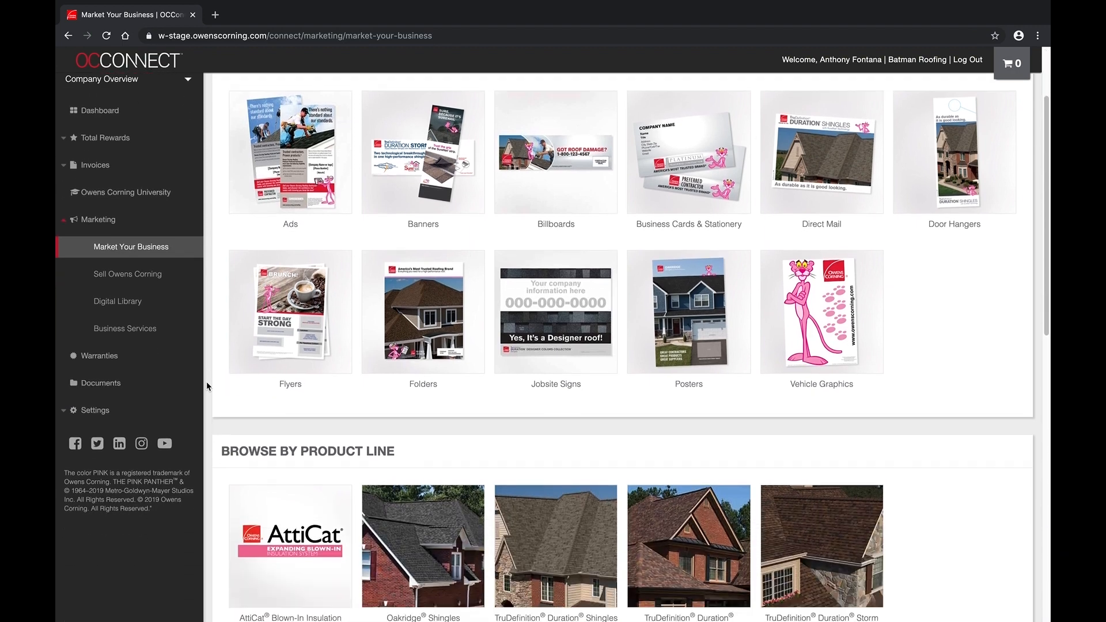
# Via Order History and the cart, save the 2019 Shingle Color of the Year door hanger for later
pyautogui.click(105, 523)
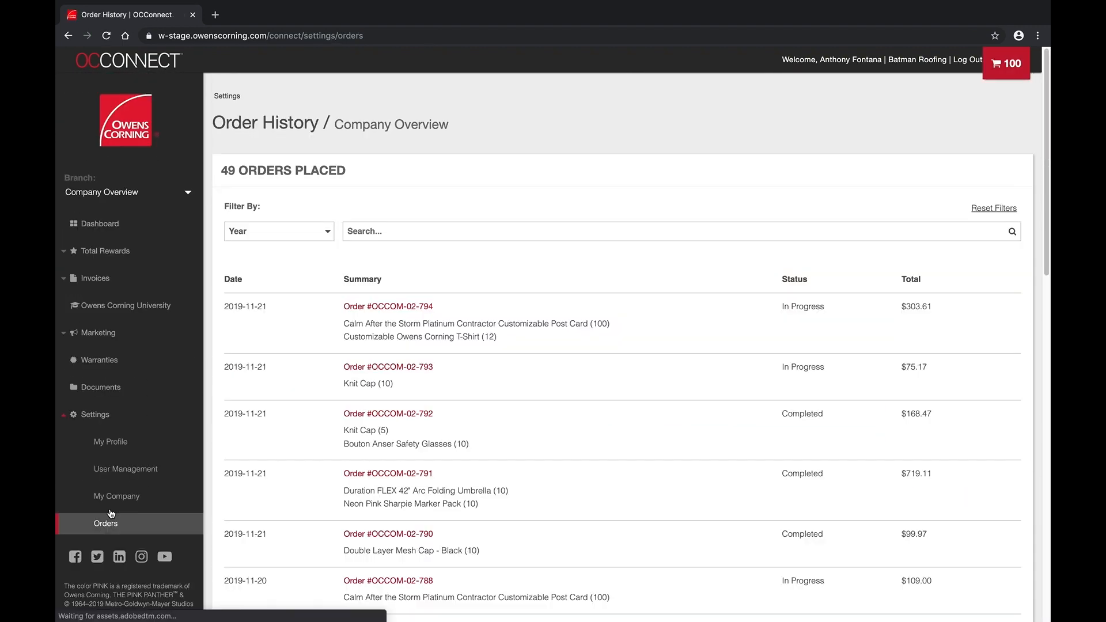
pyautogui.scroll(-3)
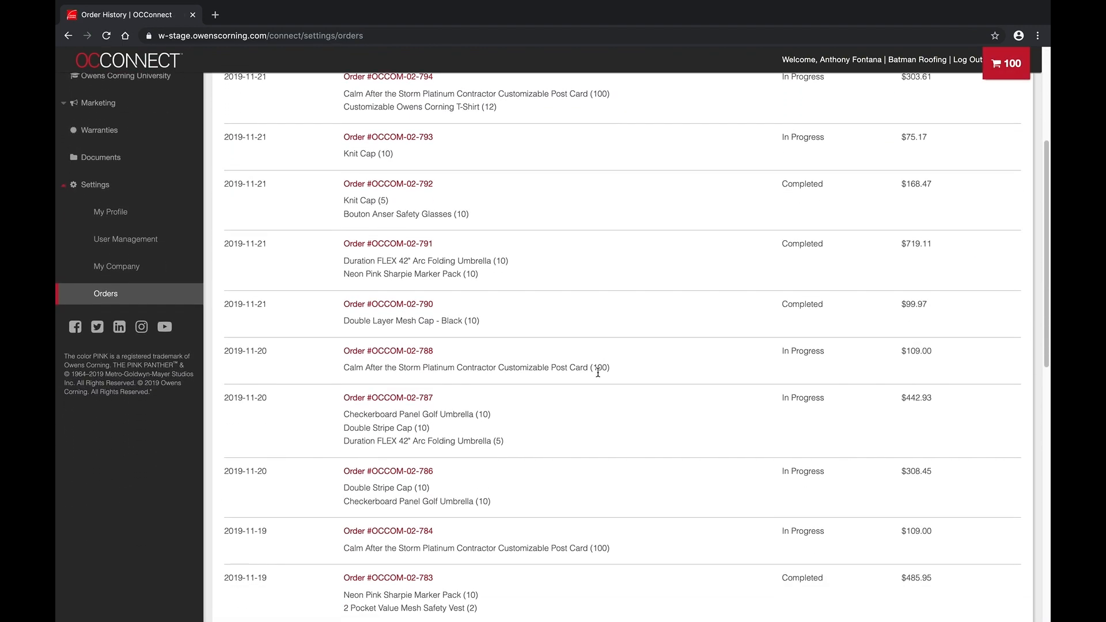
pyautogui.click(387, 303)
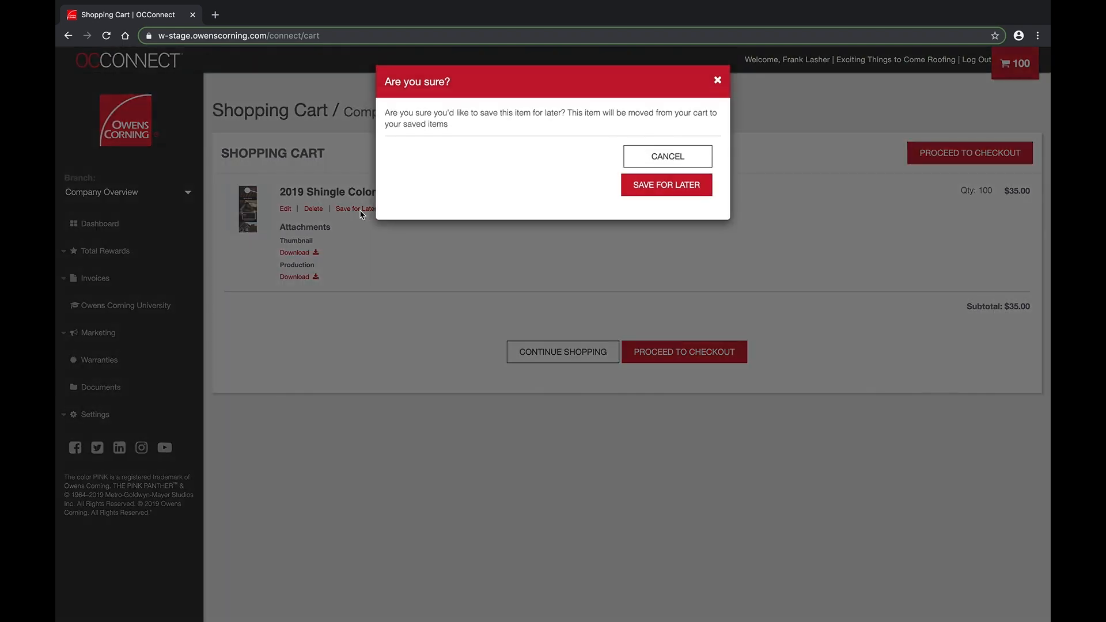
pyautogui.click(665, 185)
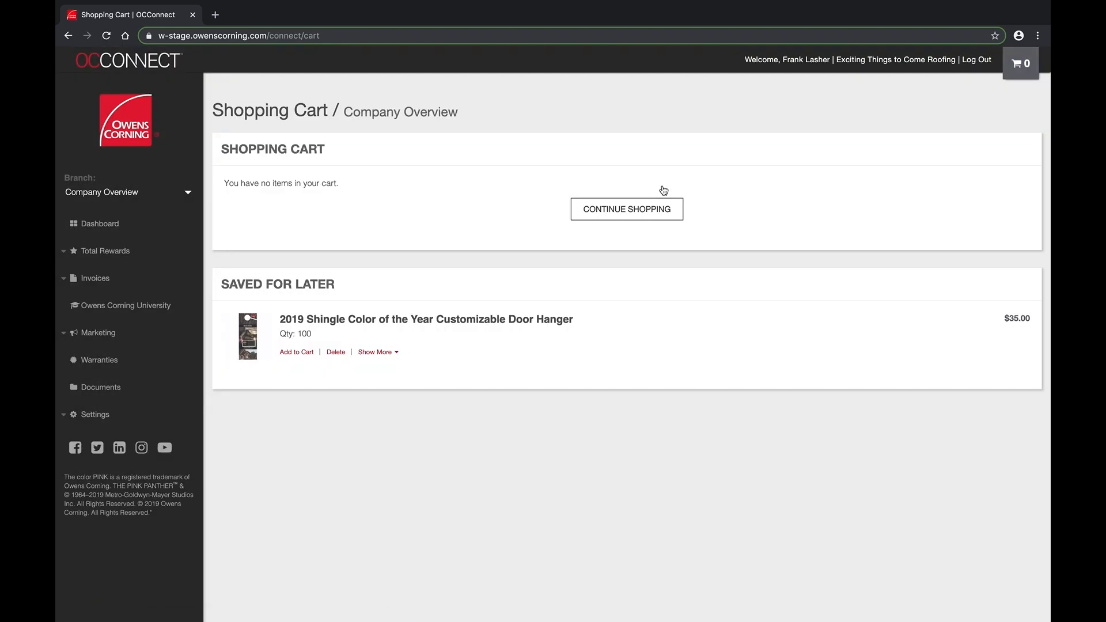
pyautogui.click(97, 332)
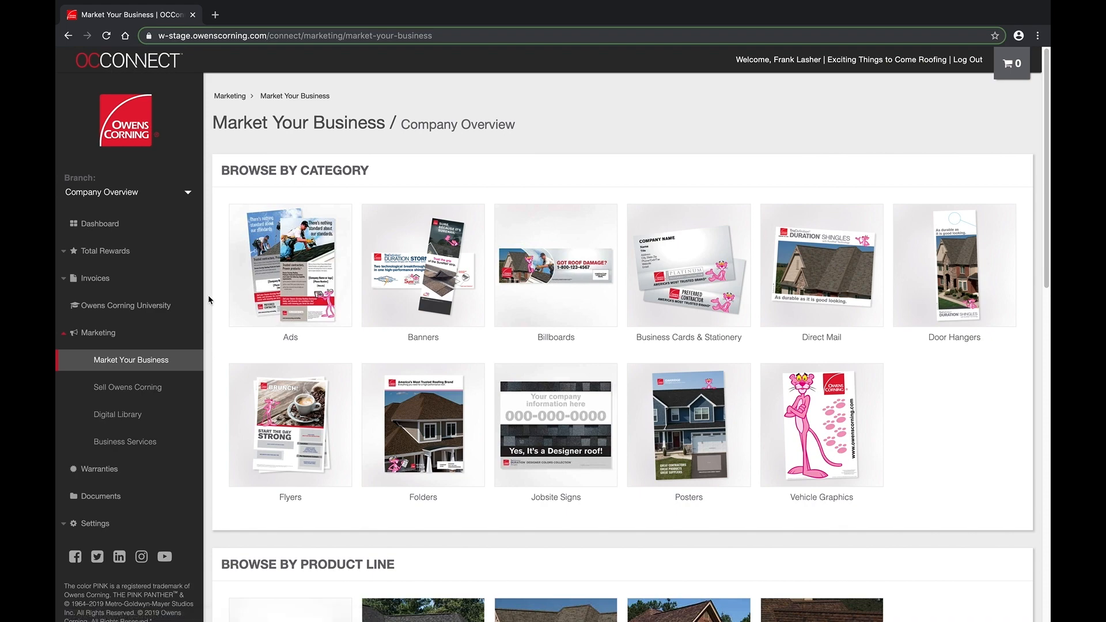
# Show the Sell Owens Corning merchandise catalog down to the DeWalt kits
pyautogui.click(127, 387)
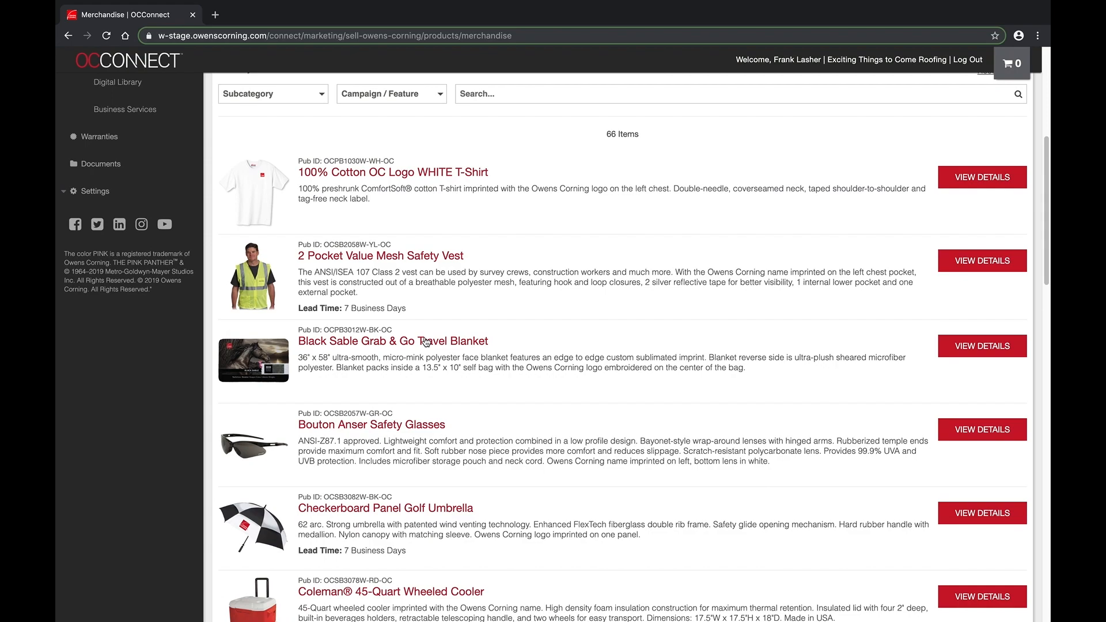
pyautogui.scroll(-3)
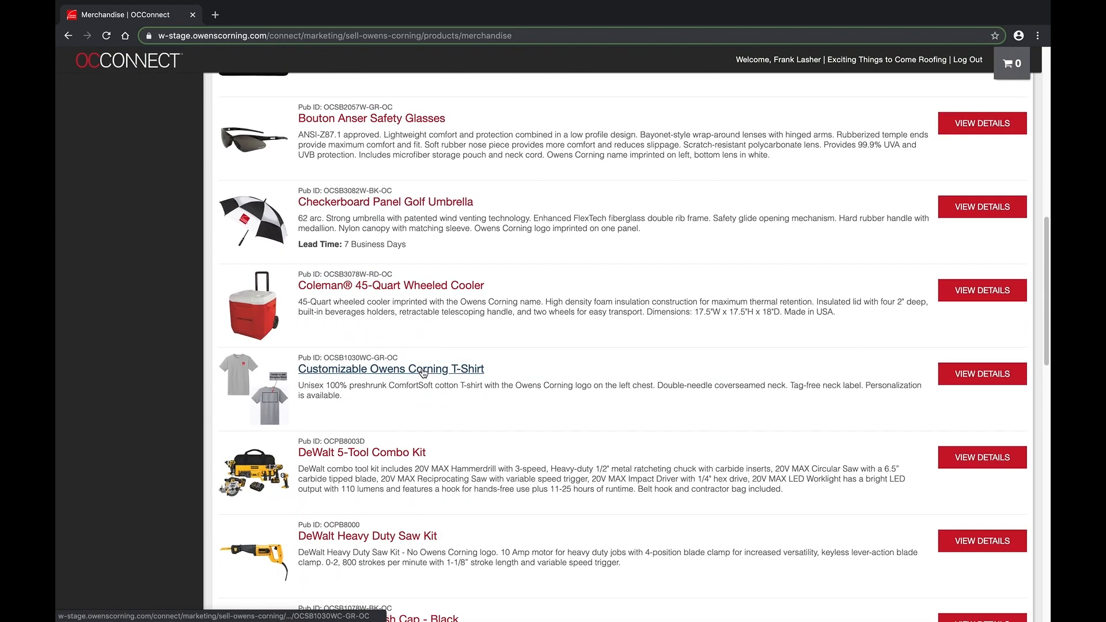